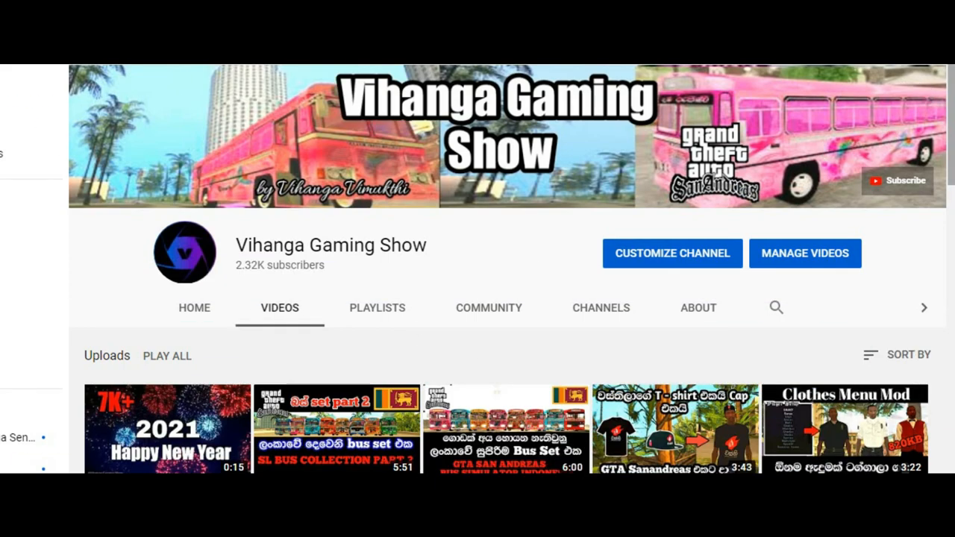
Scroll up and down through the channel page before switching to its community posts
scroll("down", 3)
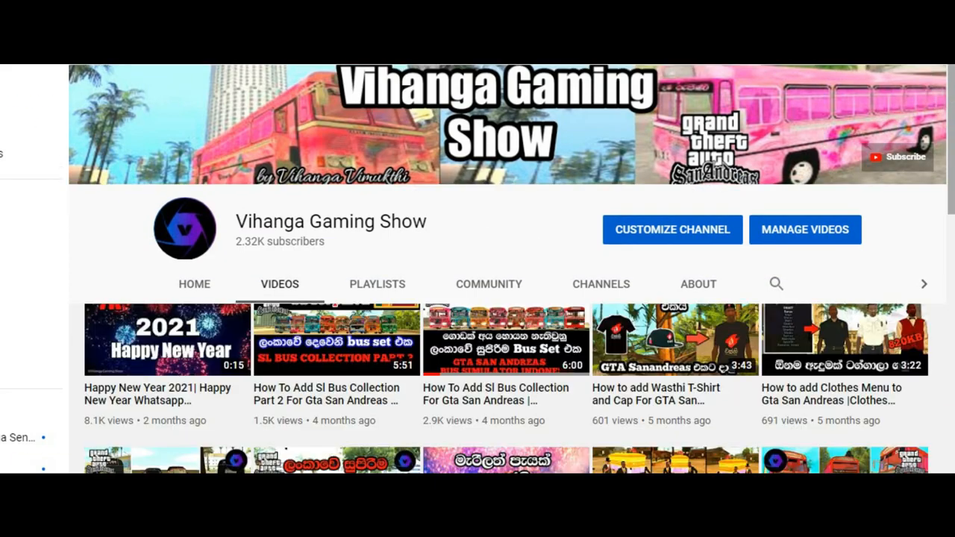
scroll("down", 3)
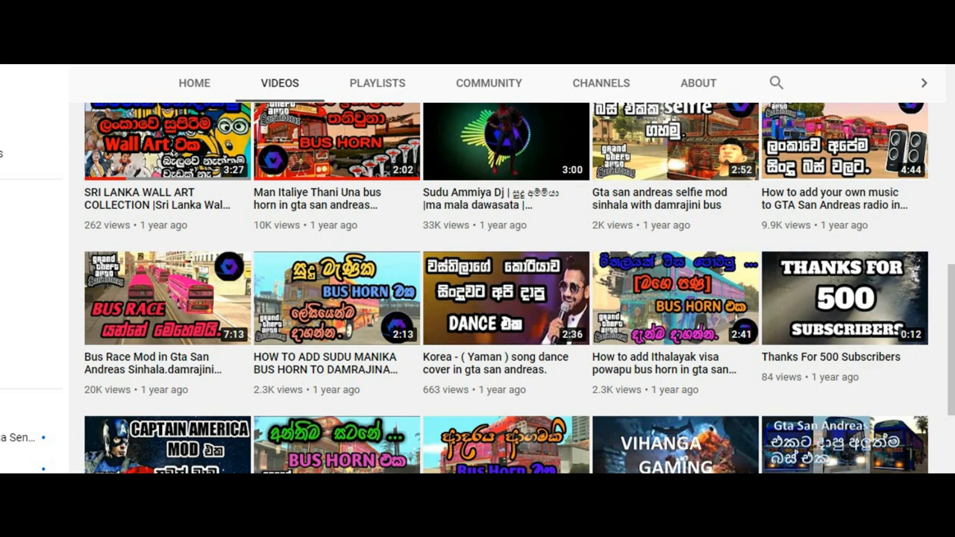
scroll("up", 3)
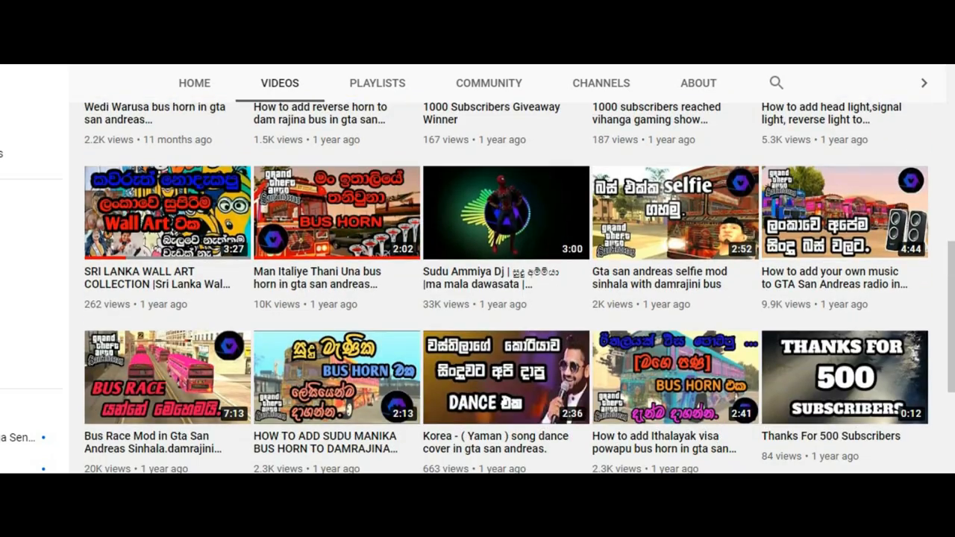
scroll("down", 3)
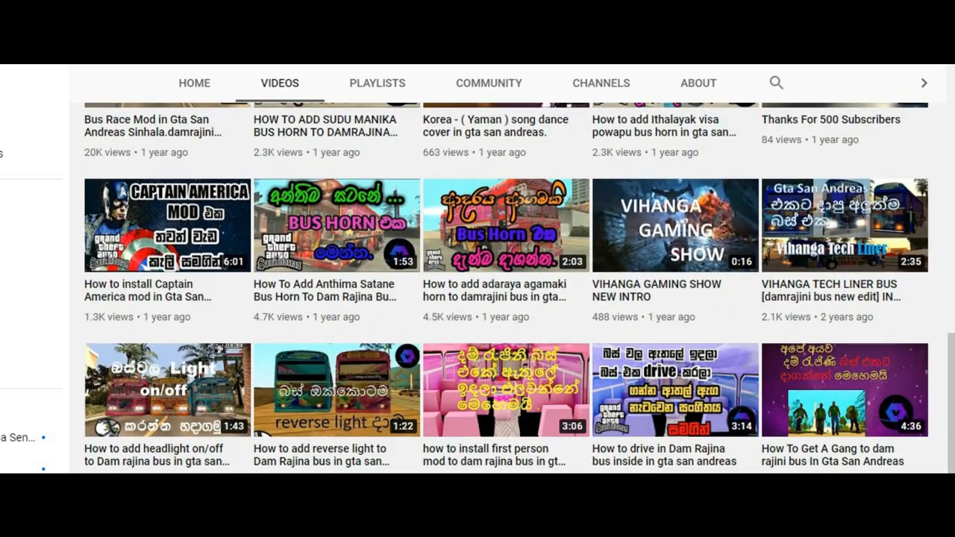
scroll("down", 3)
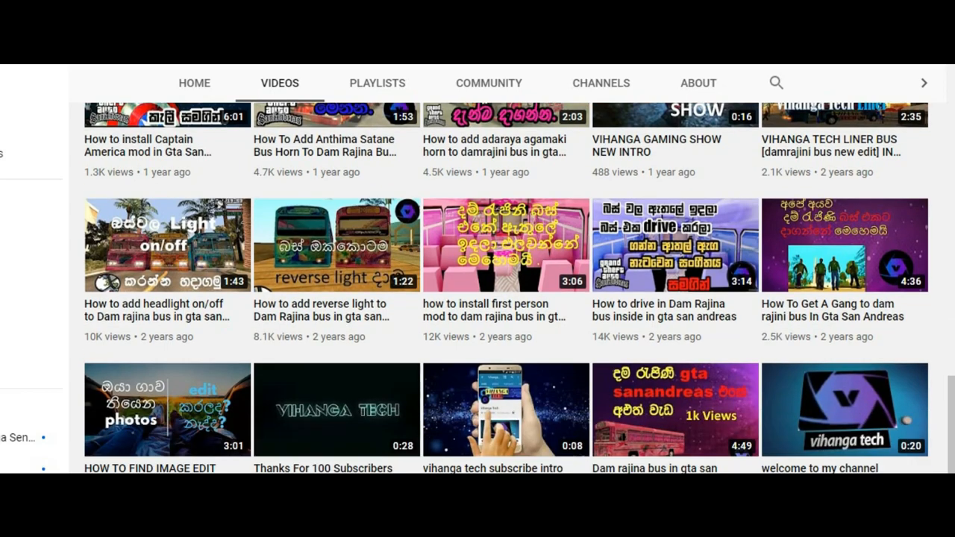
scroll("down", 3)
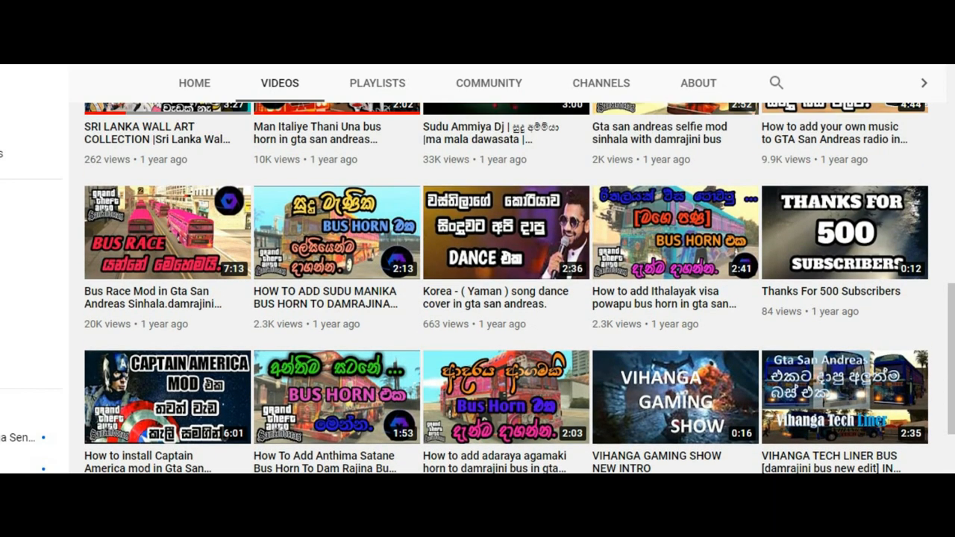
scroll("up", 3)
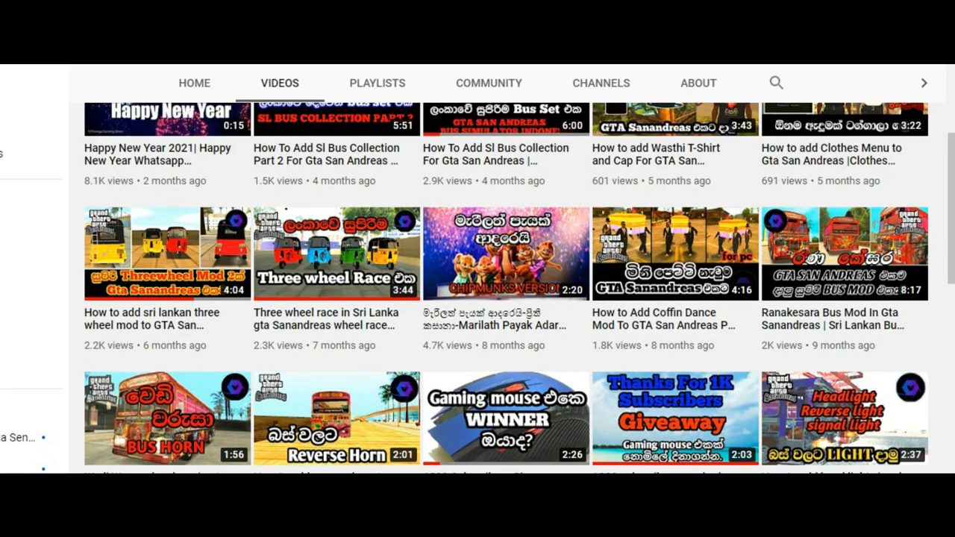
scroll("down", 3)
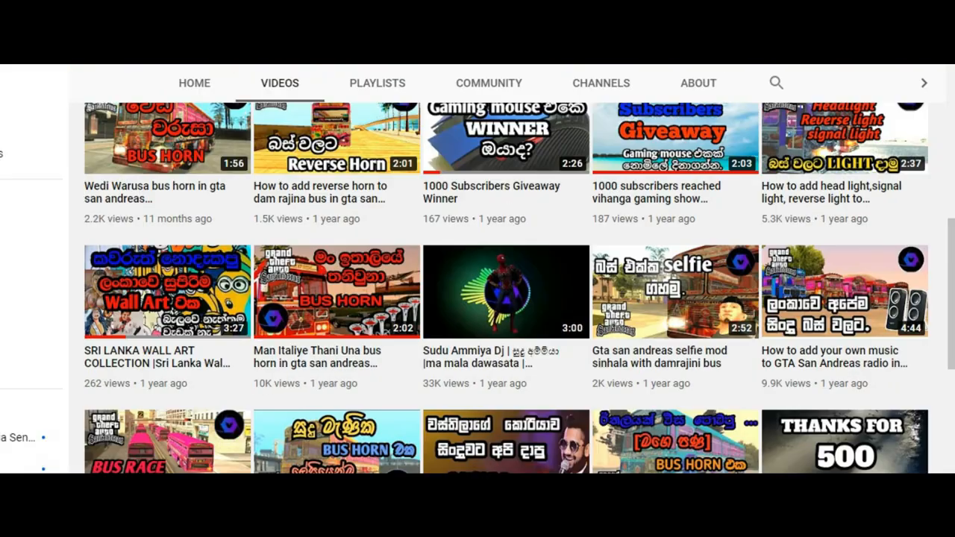
scroll("up", 3)
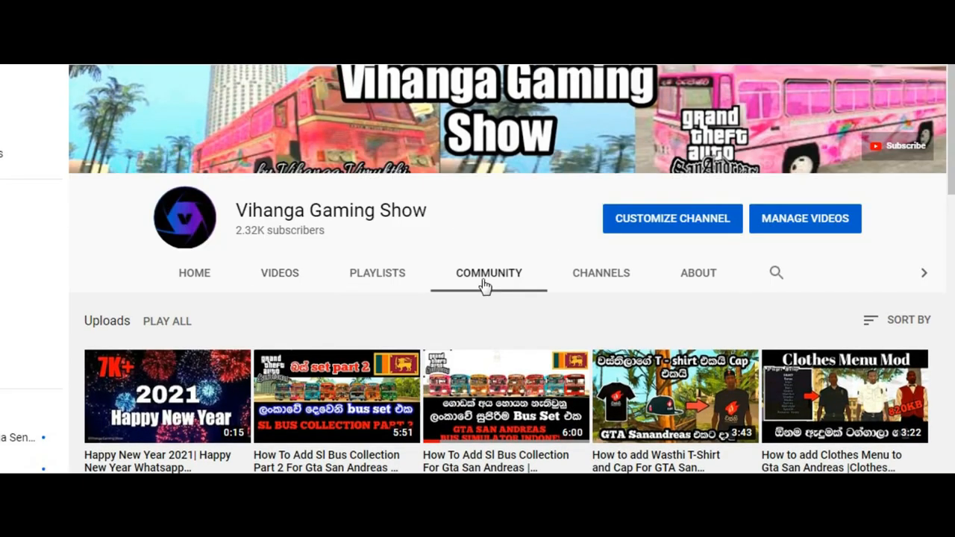
Show the channel's Community posts and scroll through the Coming Soon post and its comments
left_click(489, 272)
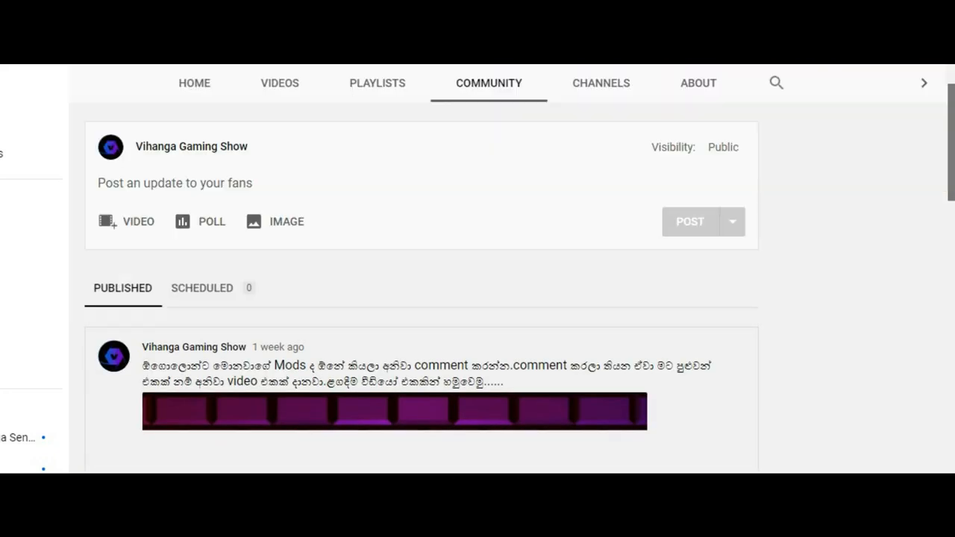
scroll("down", 3)
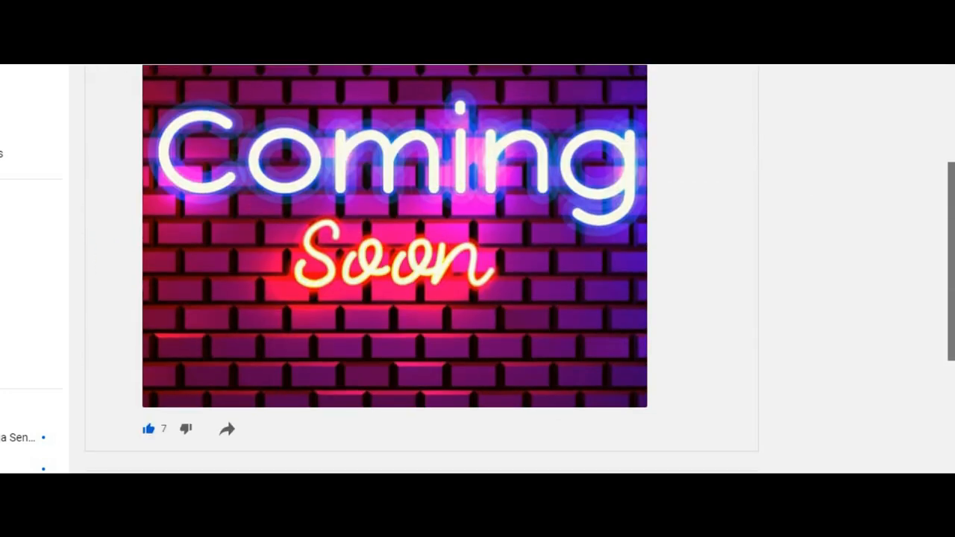
scroll("down", 3)
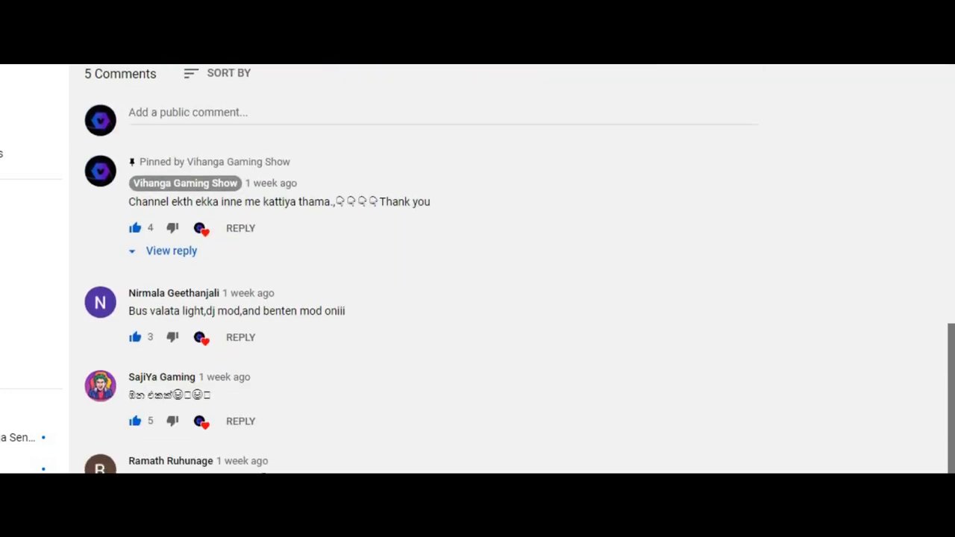
scroll("down", 3)
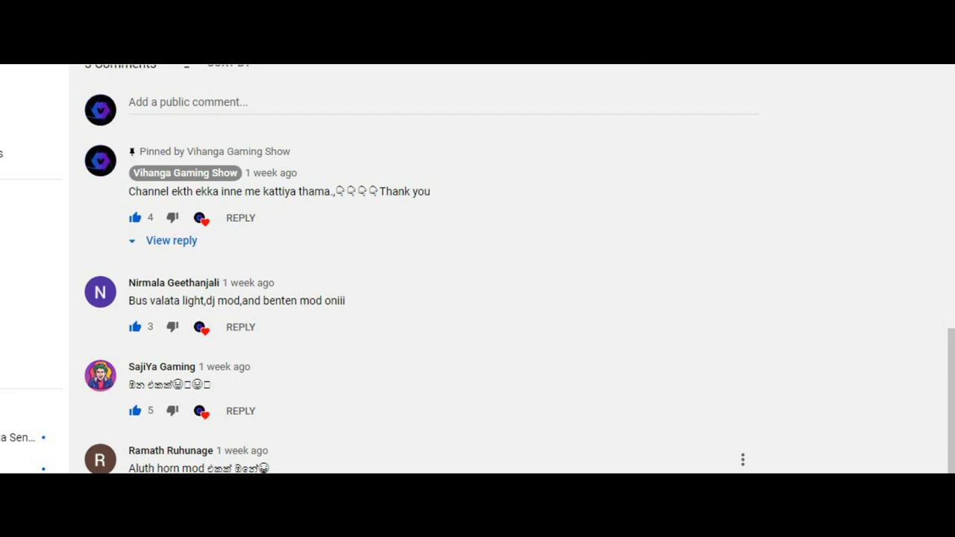
mouse_move(700, 467)
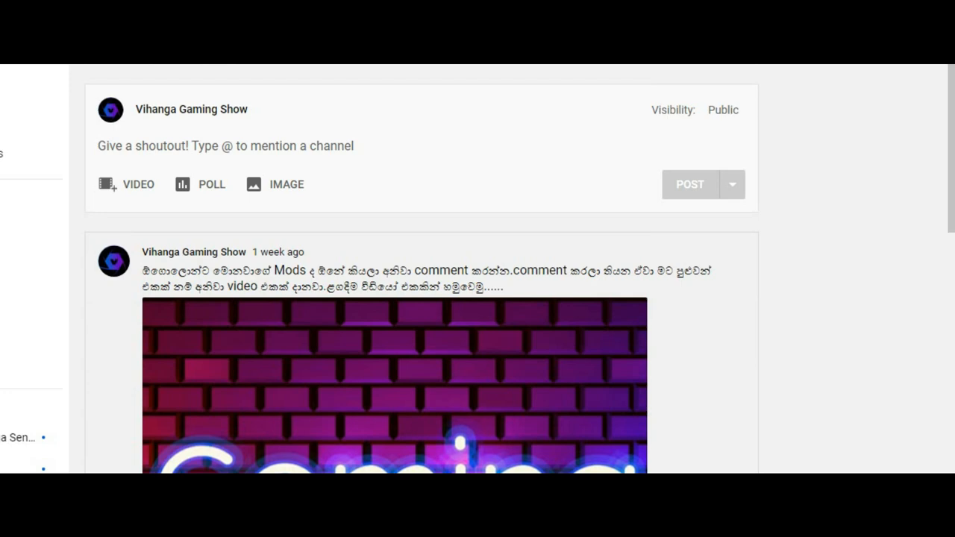
scroll("down", 3)
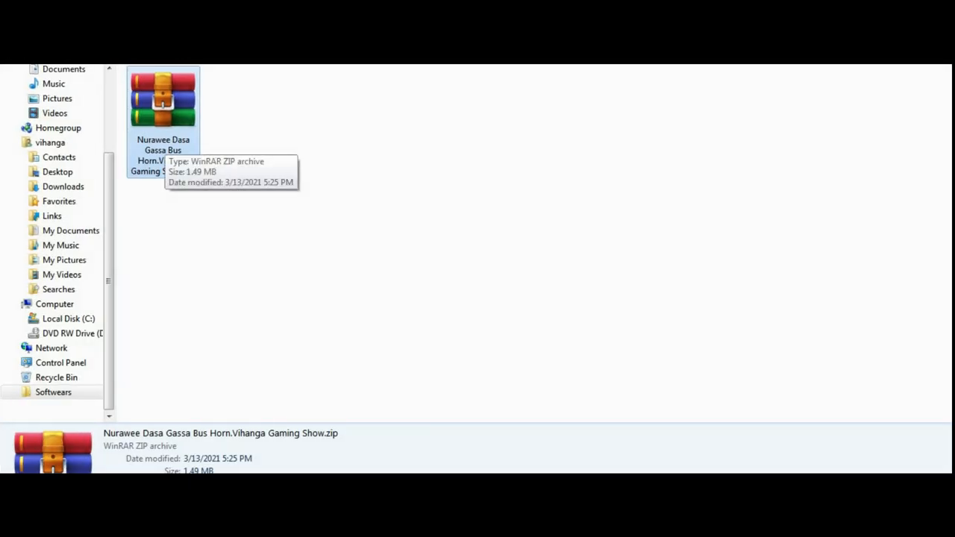
Extract the bus horn zip here, confirming its archive password, so the cleo folder and keys.txt appear
right_click(162, 101)
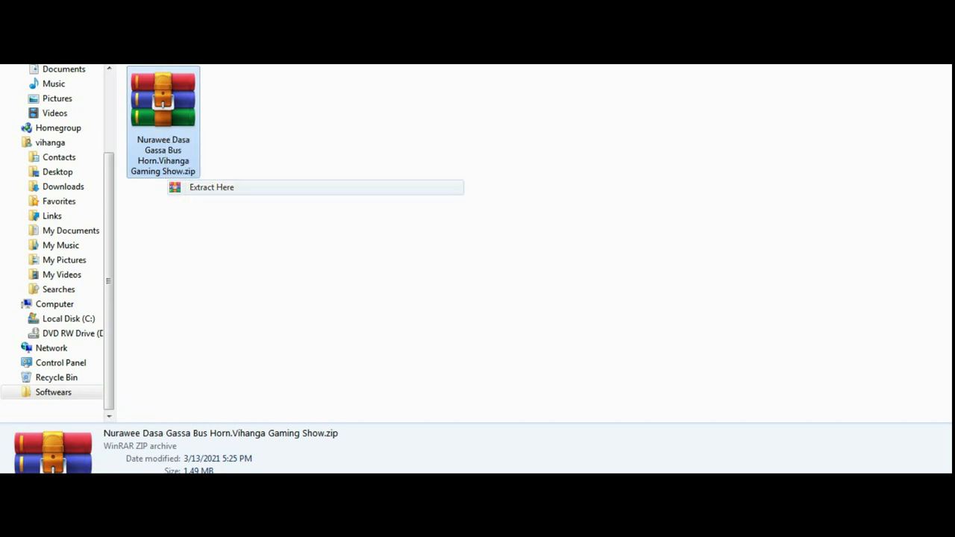
left_click(212, 188)
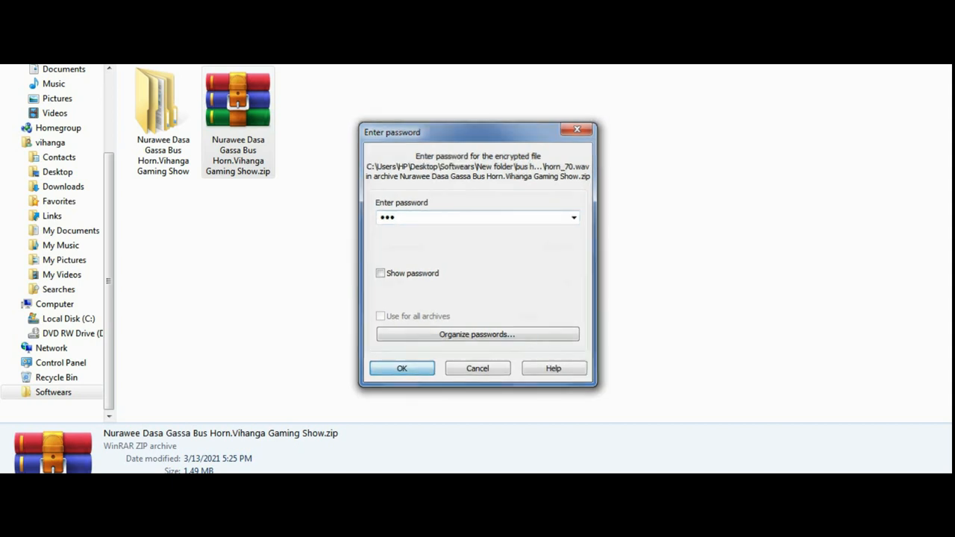
left_click(401, 367)
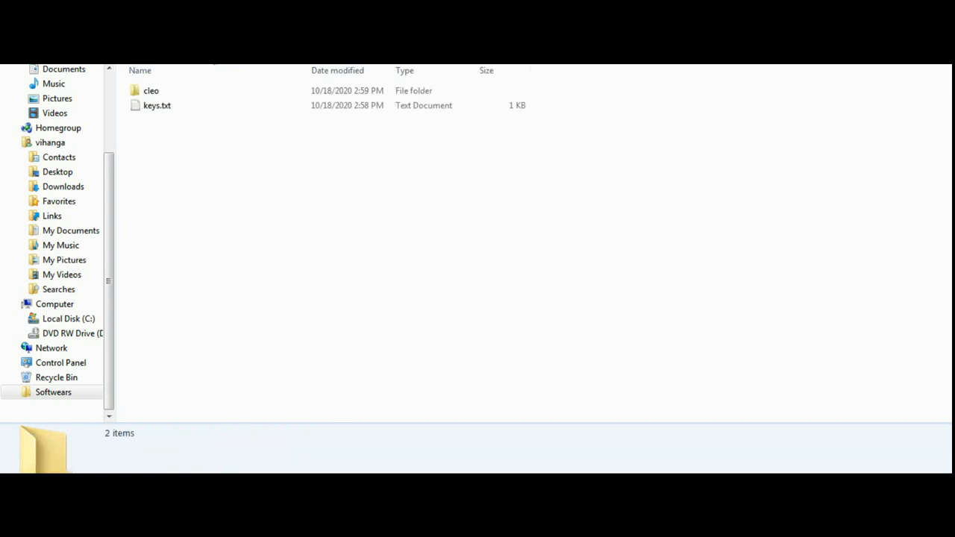
left_click(157, 104)
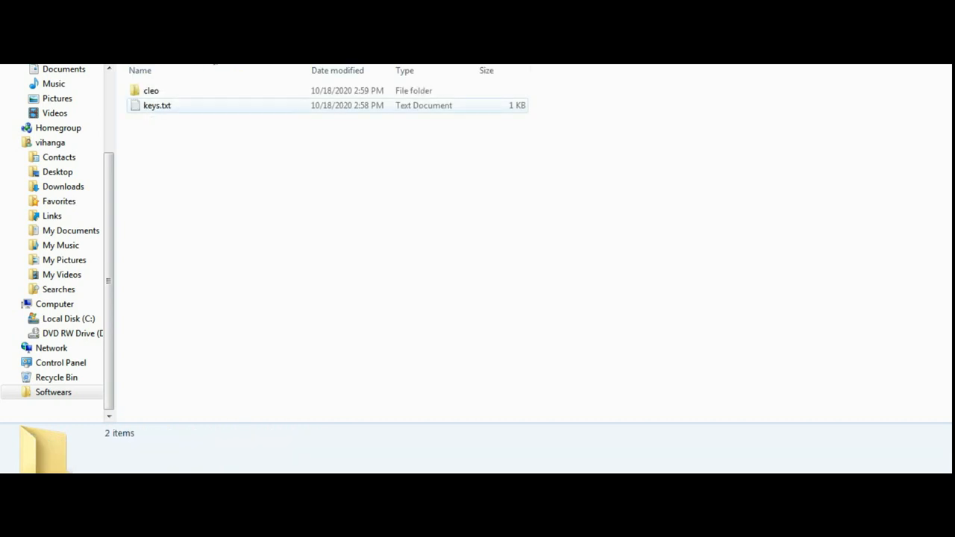
double_click(157, 105)
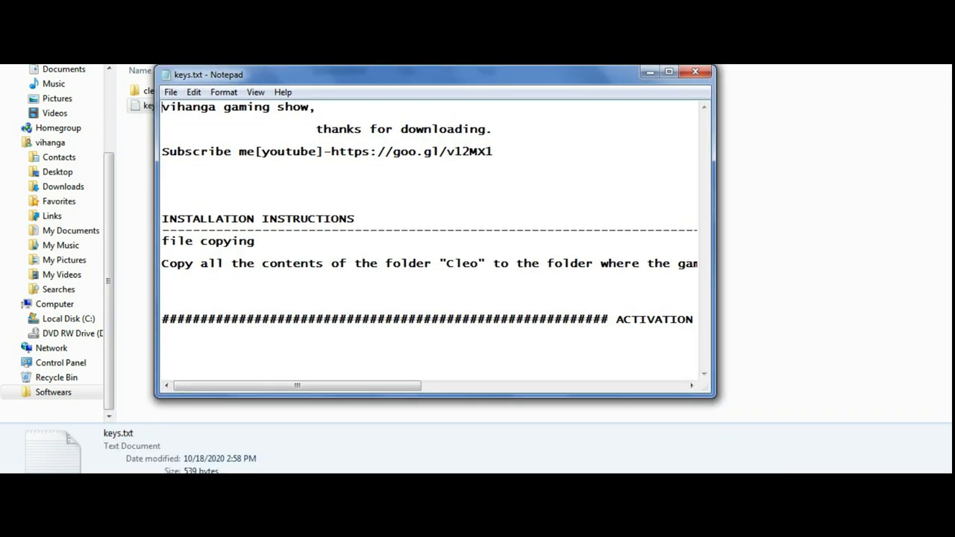
scroll("right", 3)
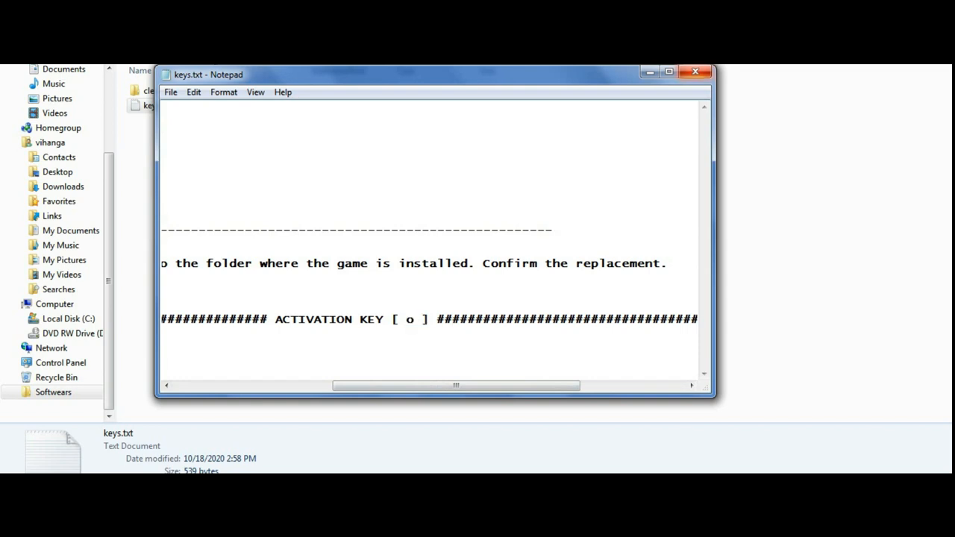
left_click(693, 71)
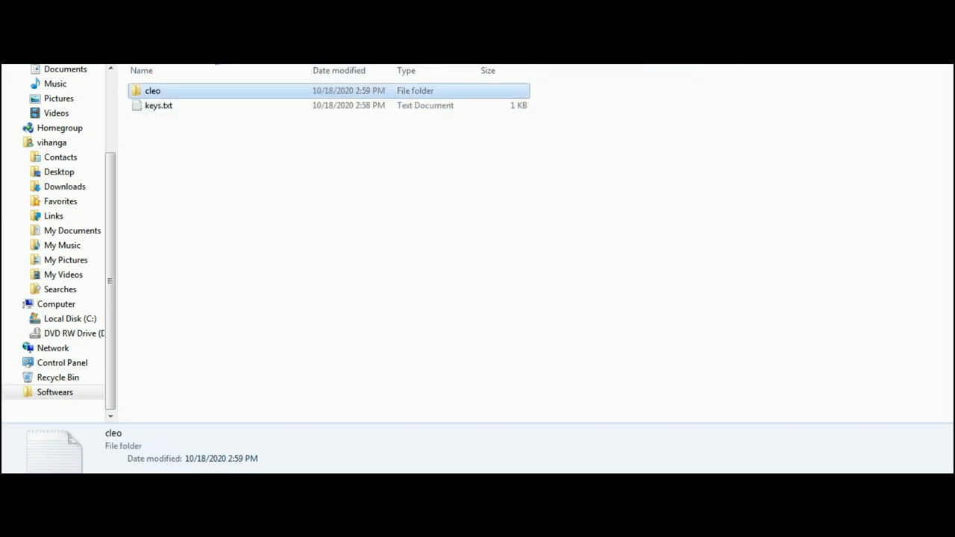
Copy the cleo folder into the game folder, then drive the red bus and sound its new horn
right_click(152, 91)
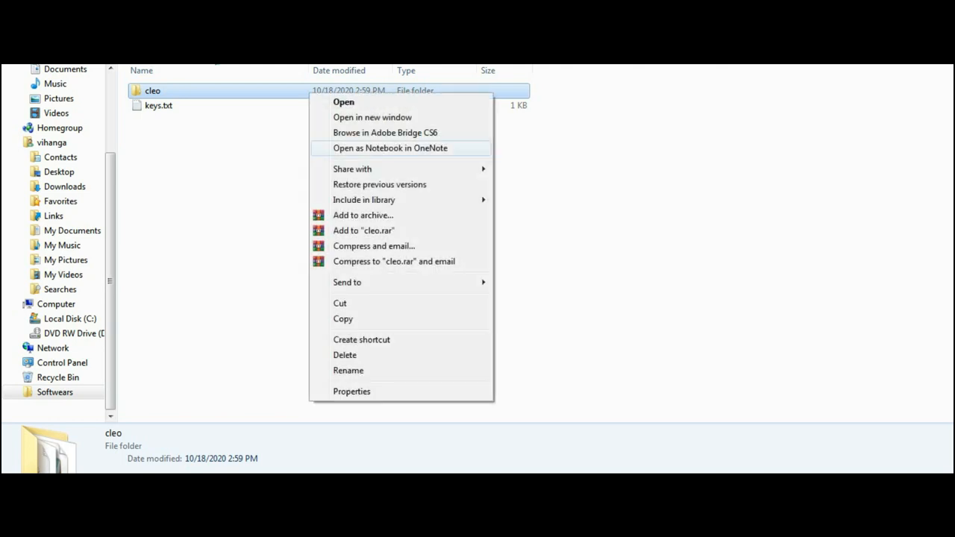
mouse_move(344, 320)
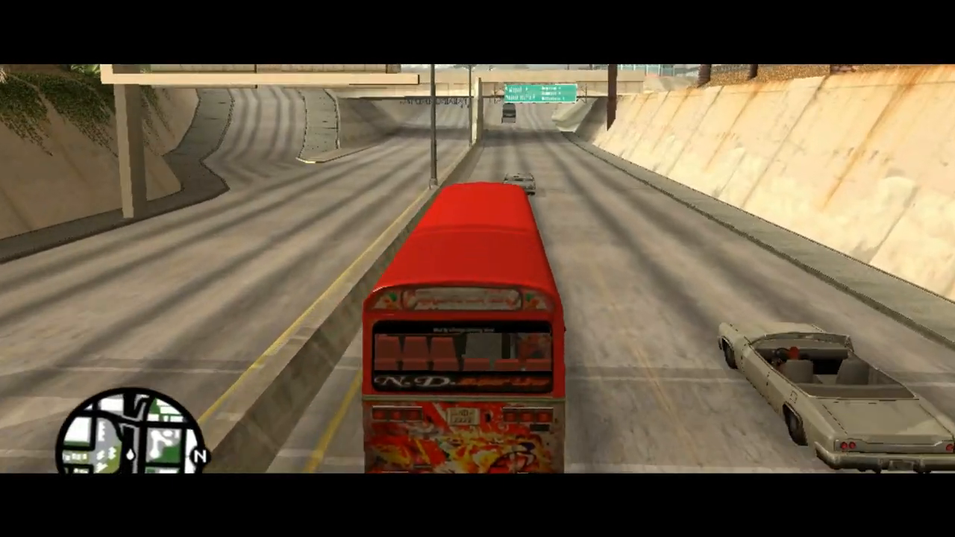
key("w")
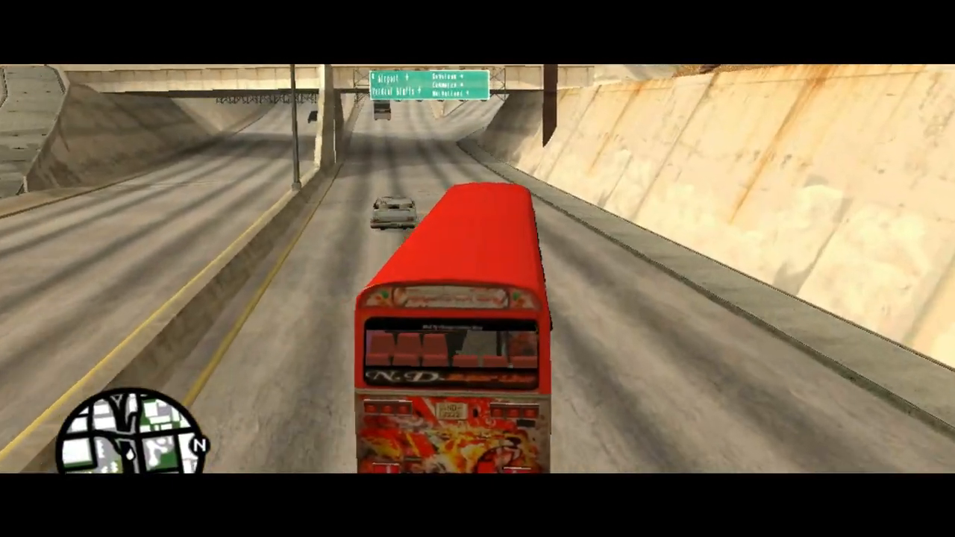